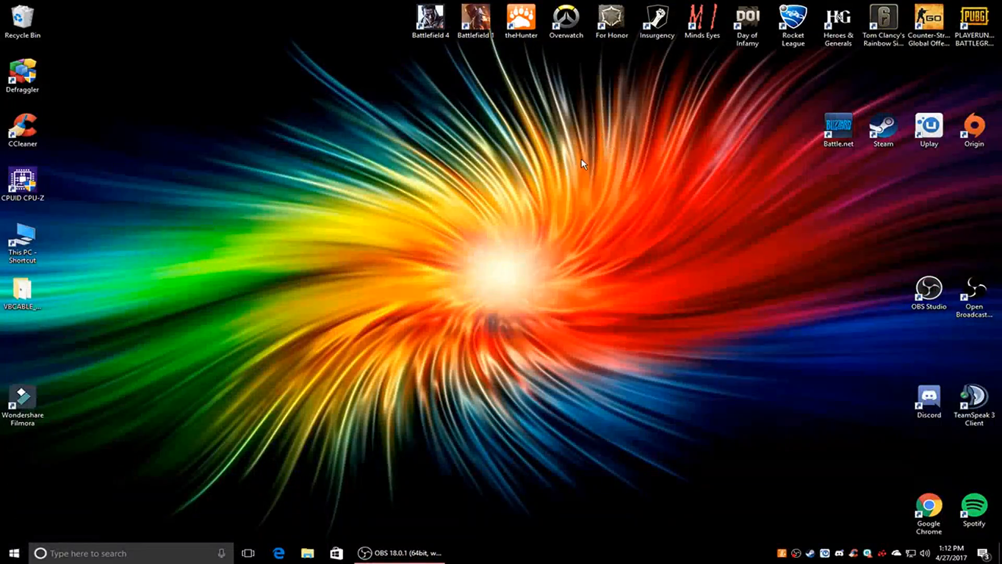
mouse_move(629, 198)
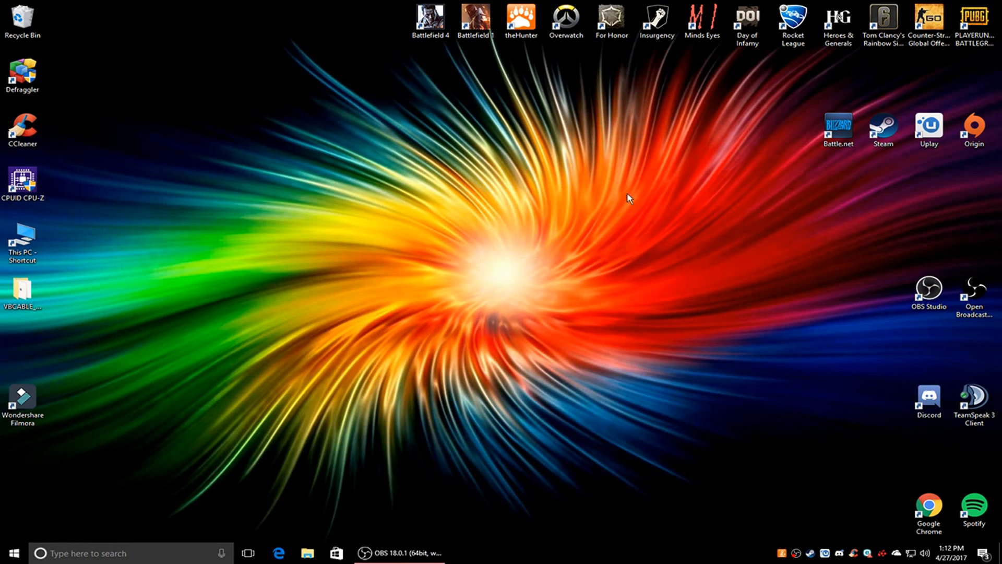
mouse_move(654, 198)
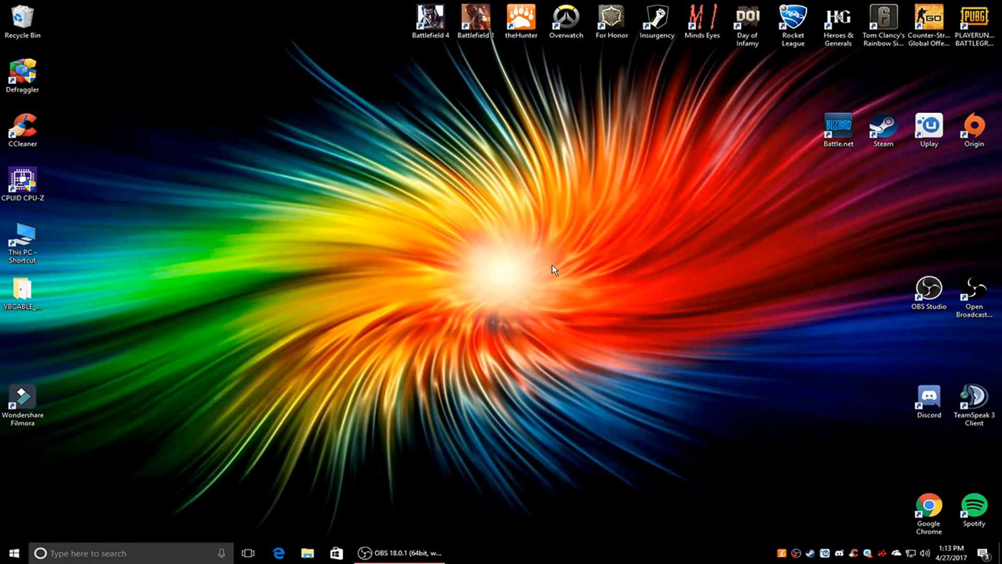
mouse_move(537, 275)
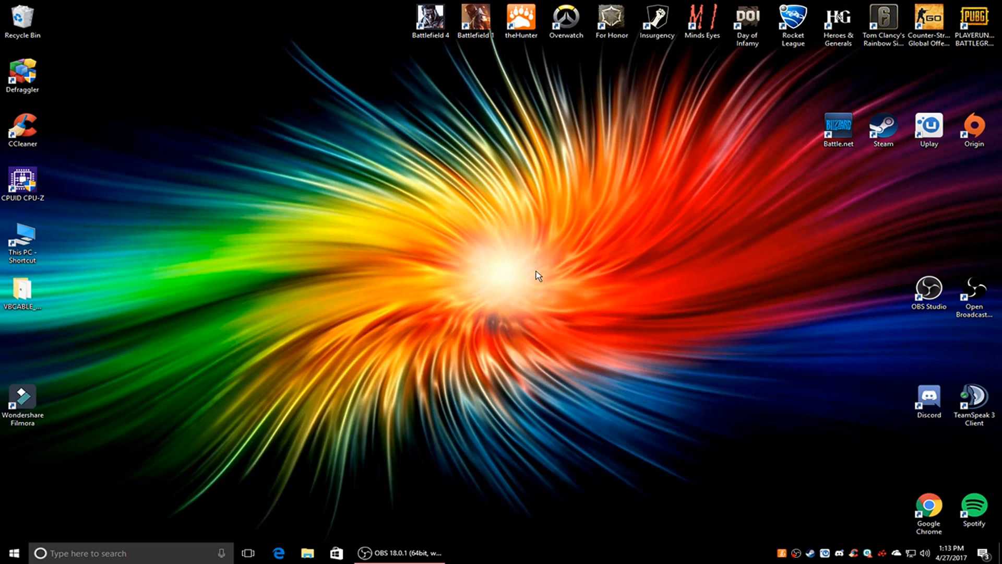
mouse_move(534, 267)
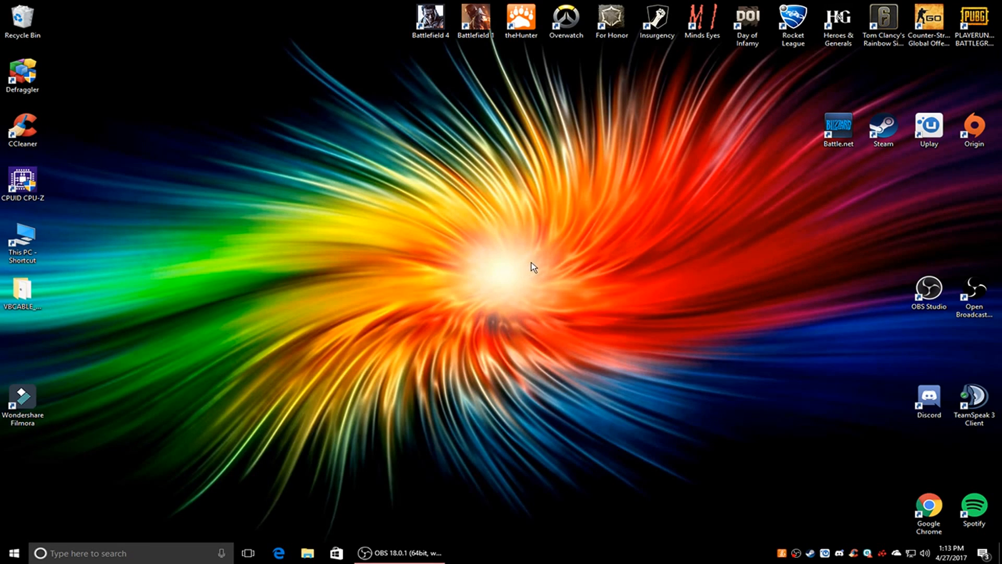
mouse_move(899, 147)
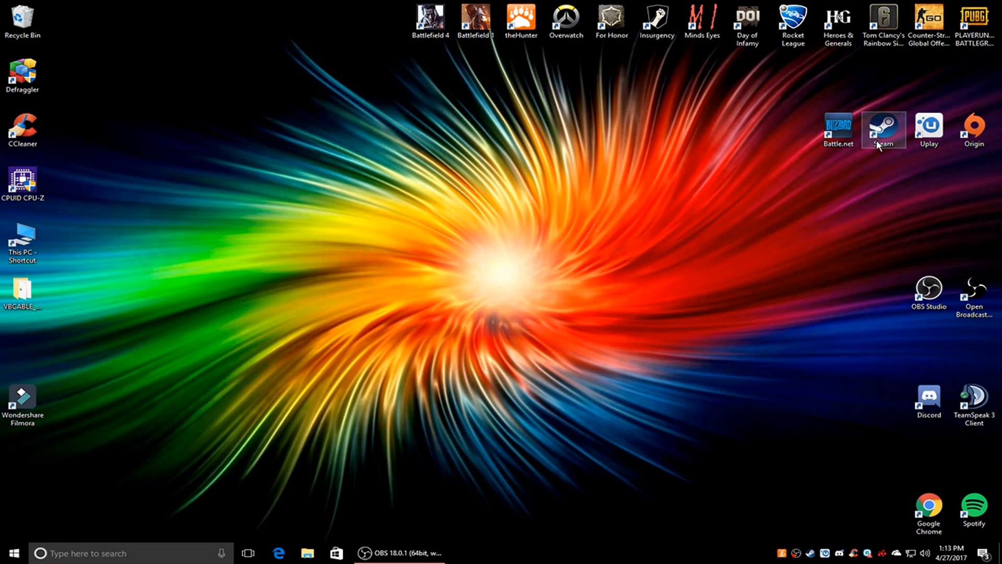
mouse_move(703, 85)
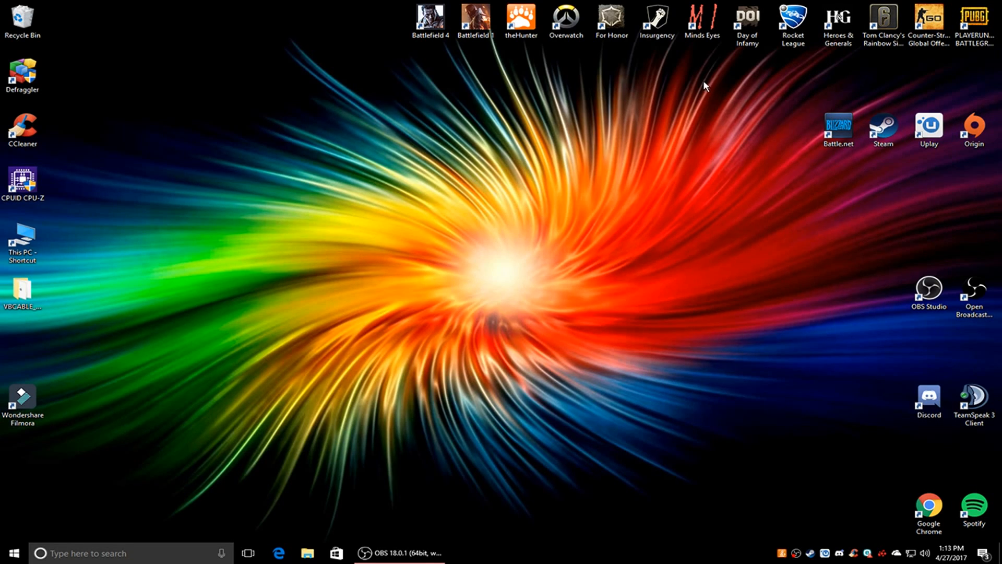
mouse_move(573, 110)
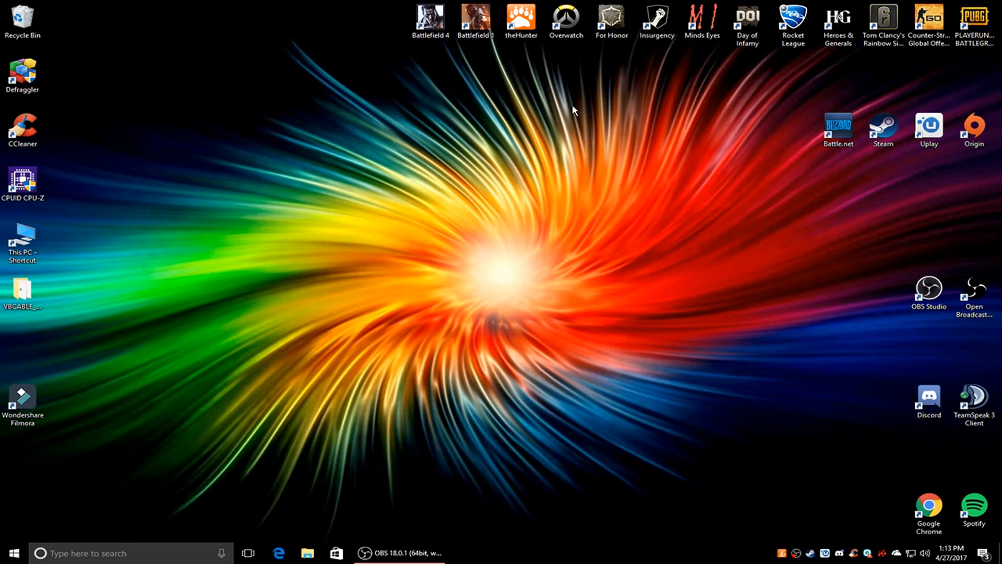
mouse_move(771, 135)
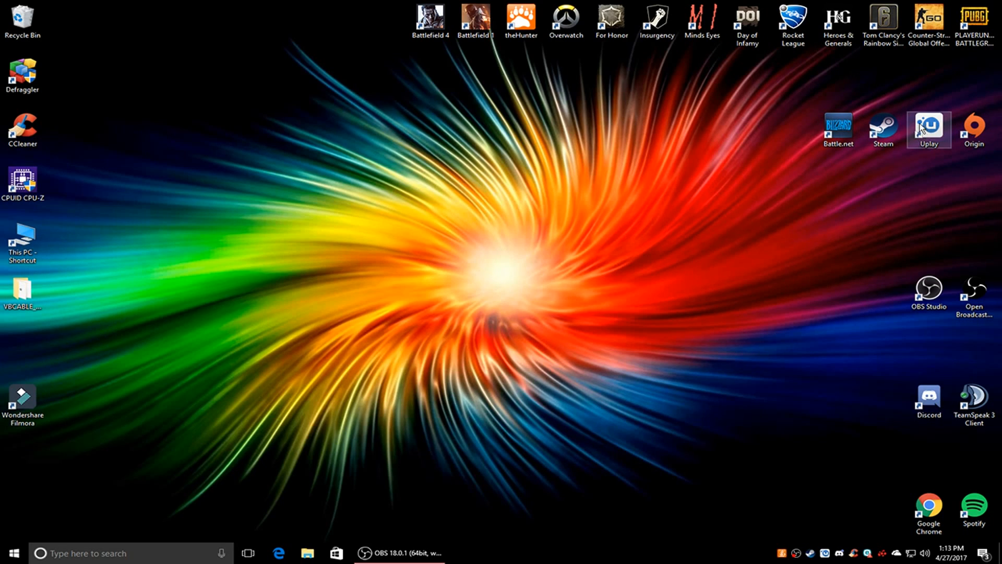
mouse_move(929, 127)
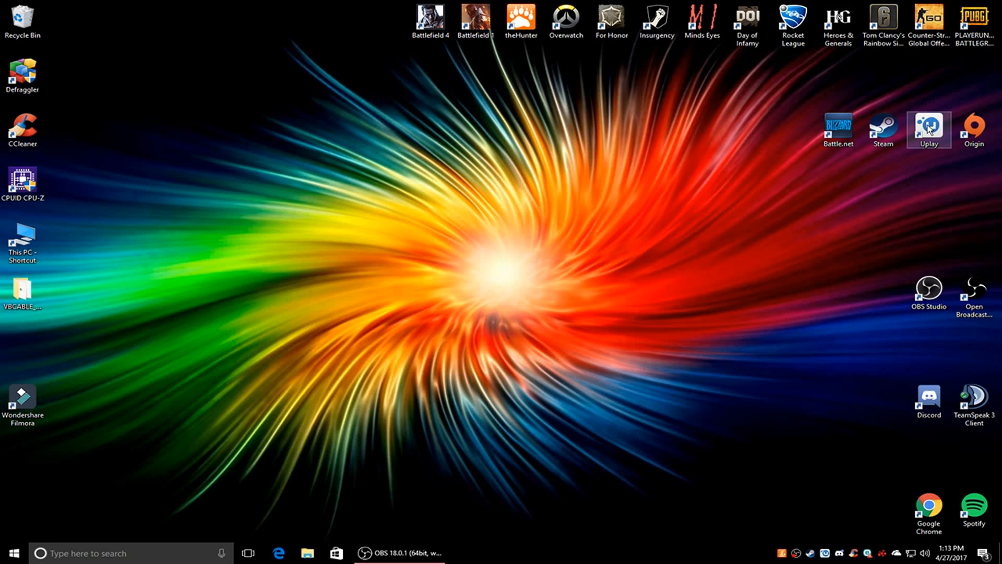
- Navigate into the Ubisoft Game Launcher install folder, then games, then Tom Clancy's Rainbow Six Siege
double_click(928, 127)
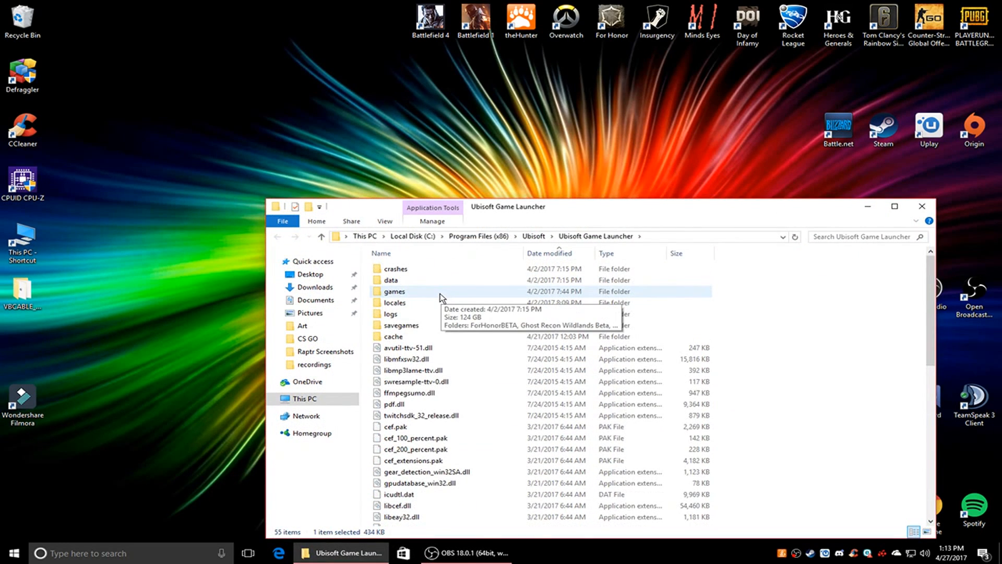
double_click(395, 292)
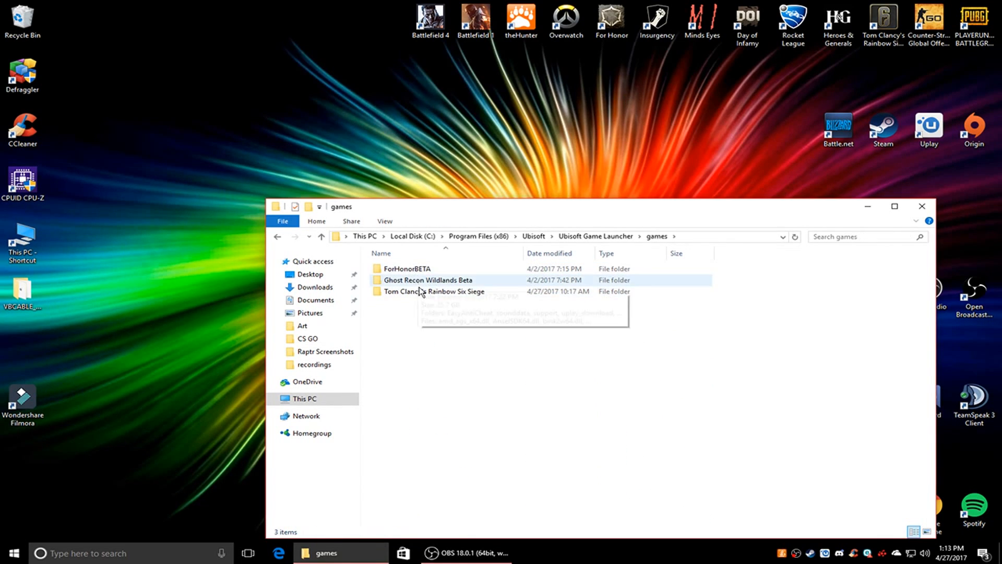
mouse_move(425, 294)
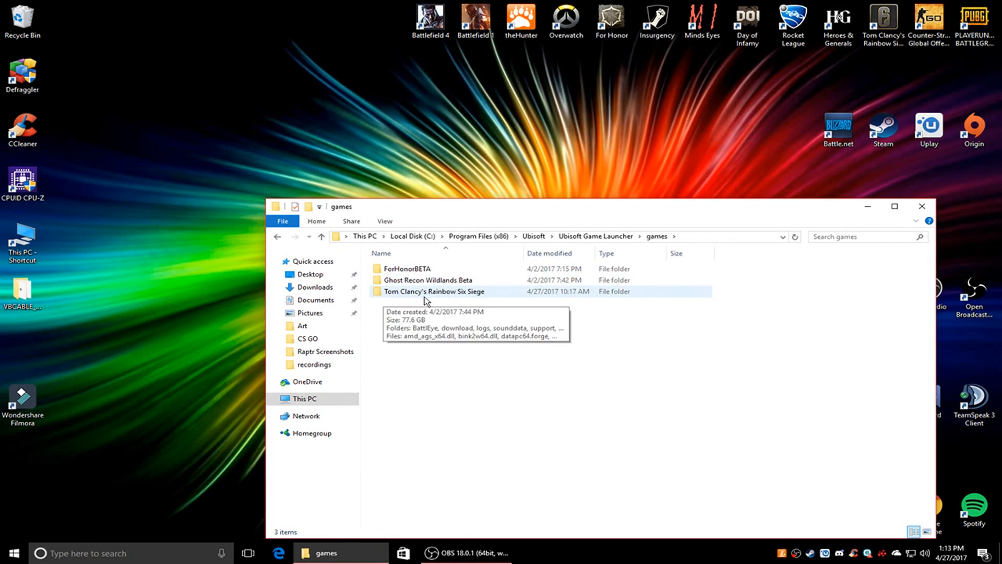
double_click(434, 292)
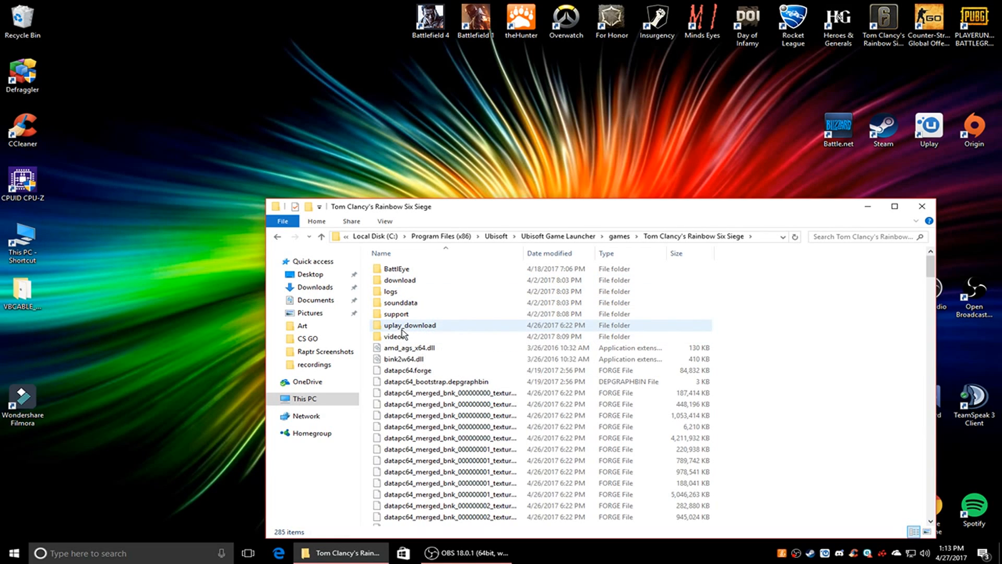
- Enter the uplay_download folder and confirm it holds no items
double_click(410, 326)
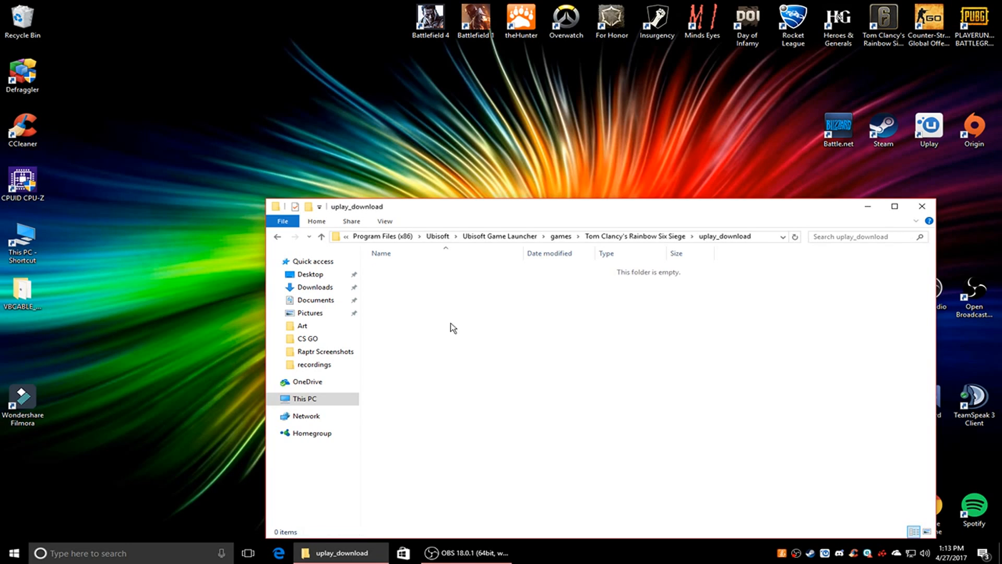
mouse_move(380, 292)
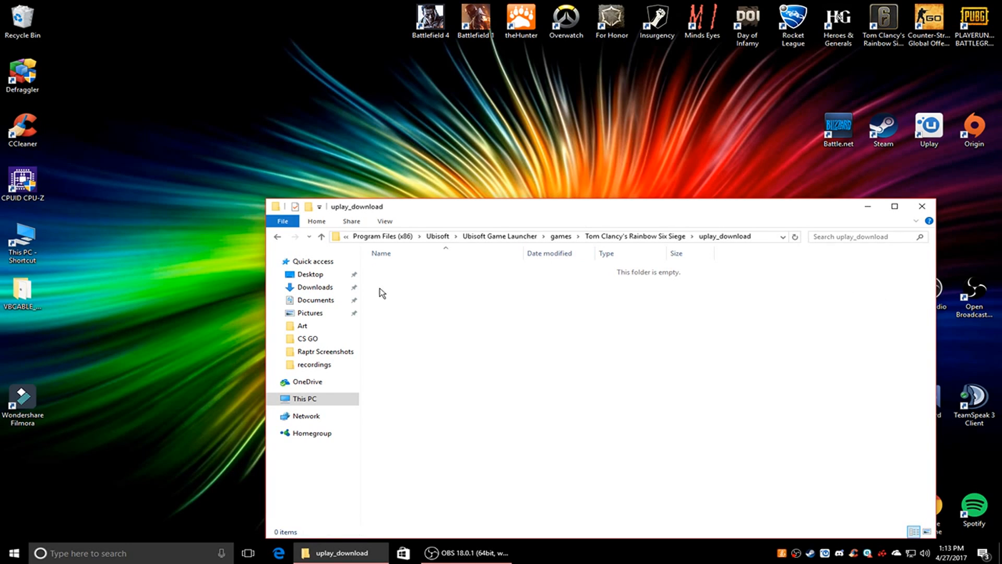
mouse_move(488, 291)
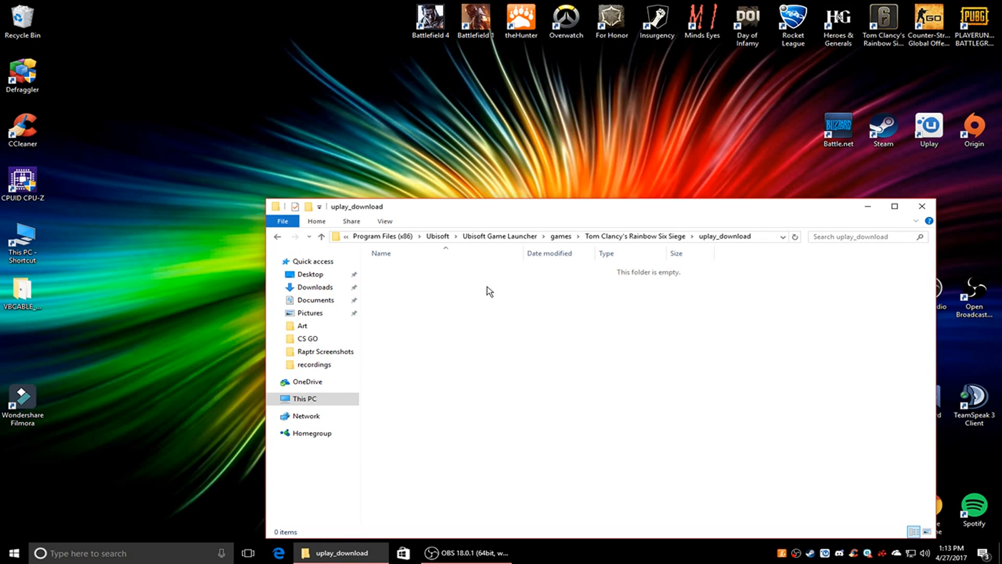
mouse_move(502, 294)
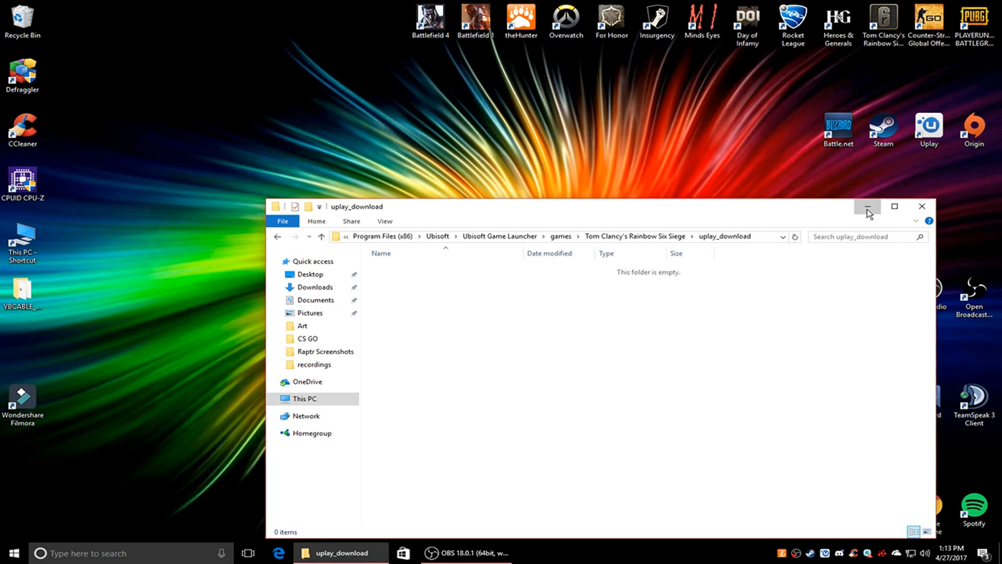
- Minimize the uplay_download folder window to reveal the desktop
left_click(866, 207)
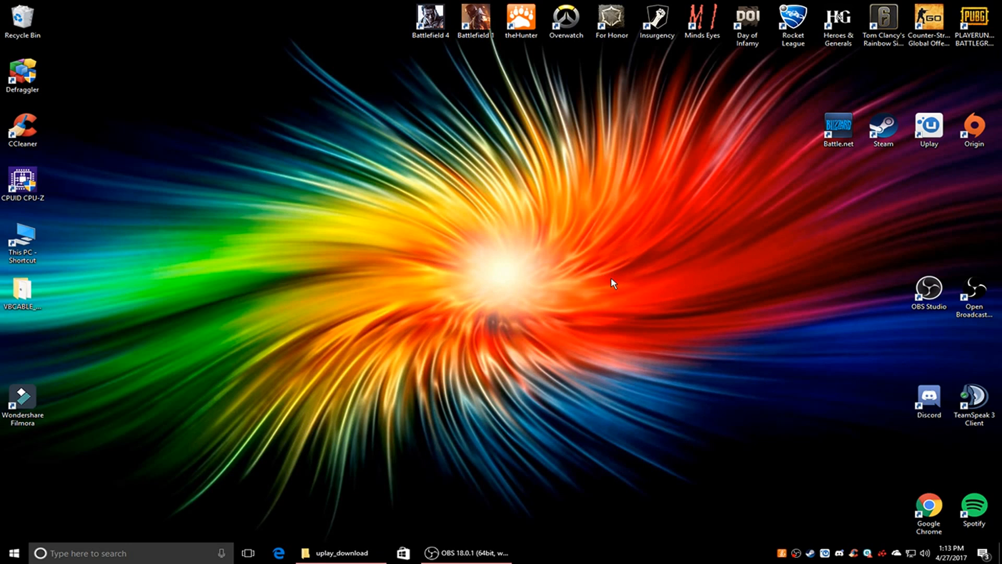
mouse_move(602, 279)
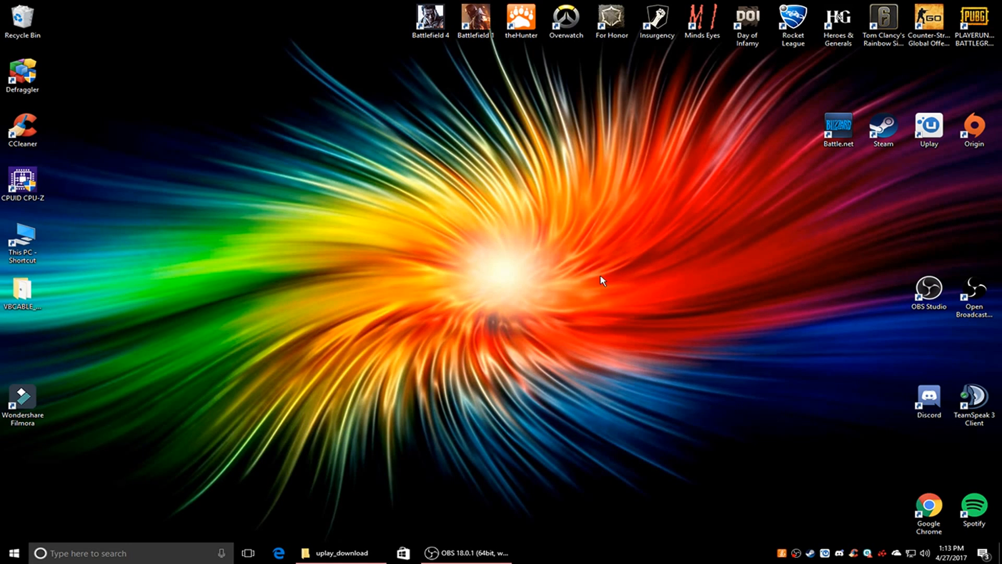
mouse_move(687, 277)
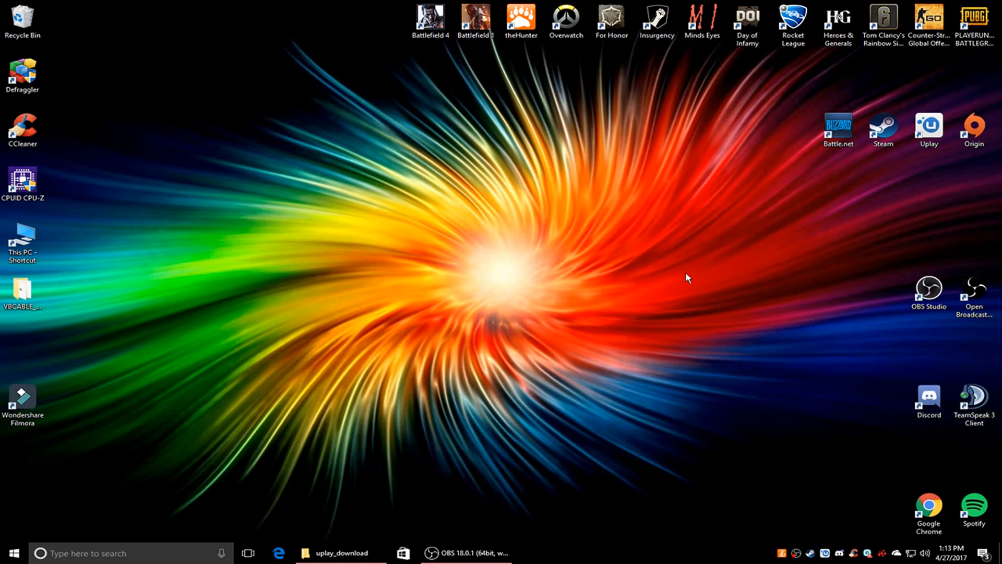